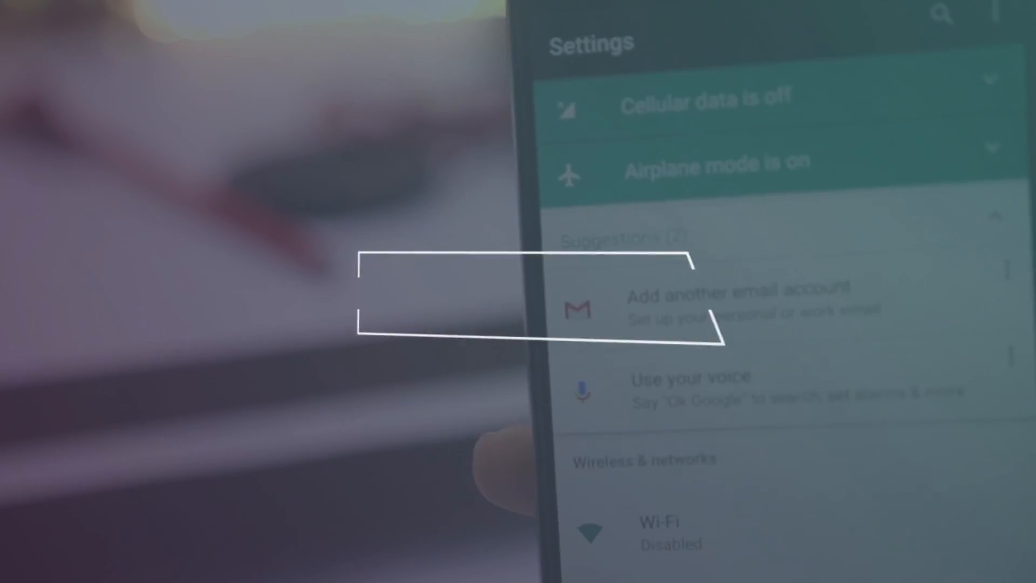
- Scroll through the Nexus 6P internal storage folder grid in Files
scroll("down", 3)
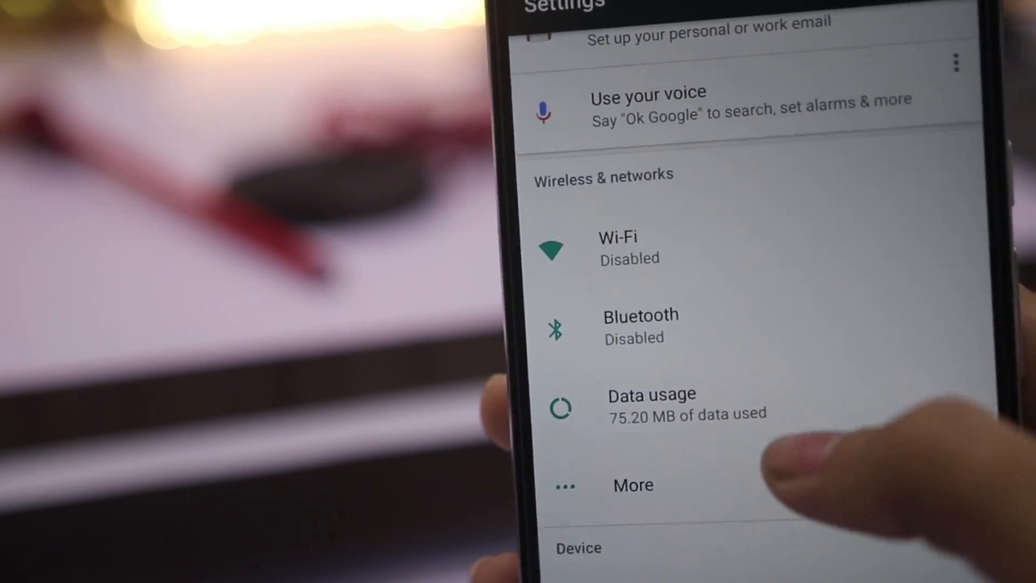
scroll("down", 3)
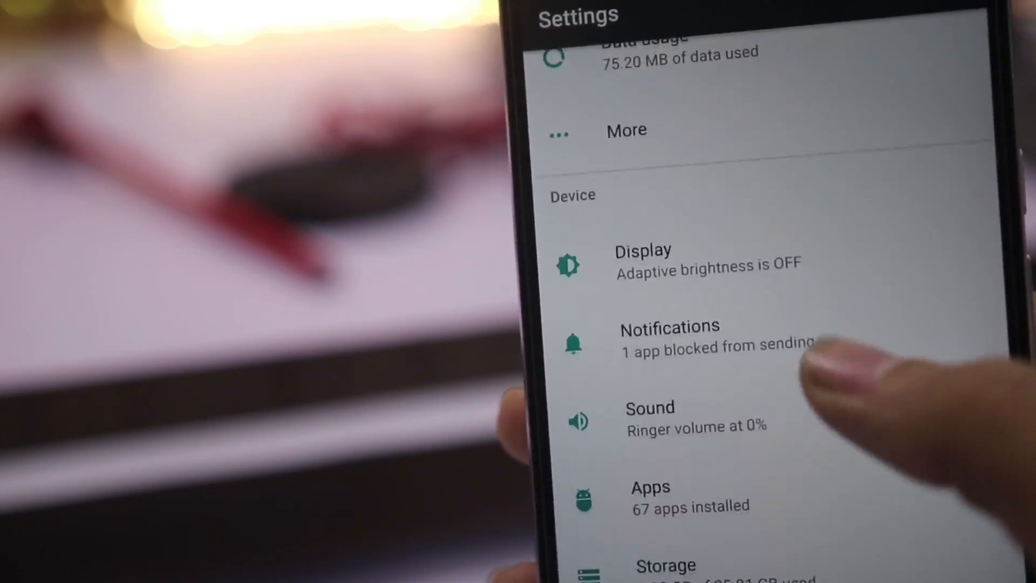
scroll("down", 3)
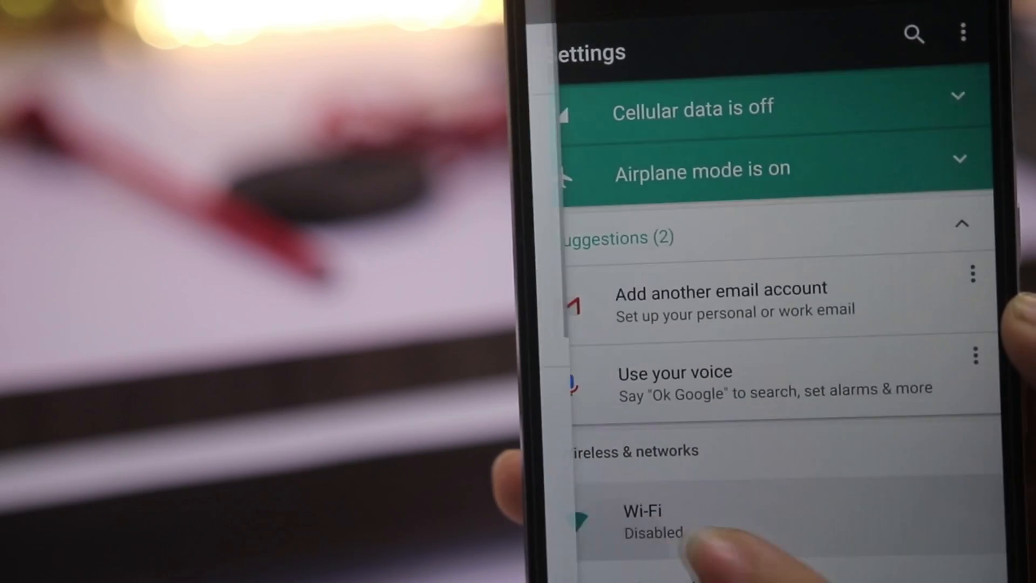
scroll("down", 3)
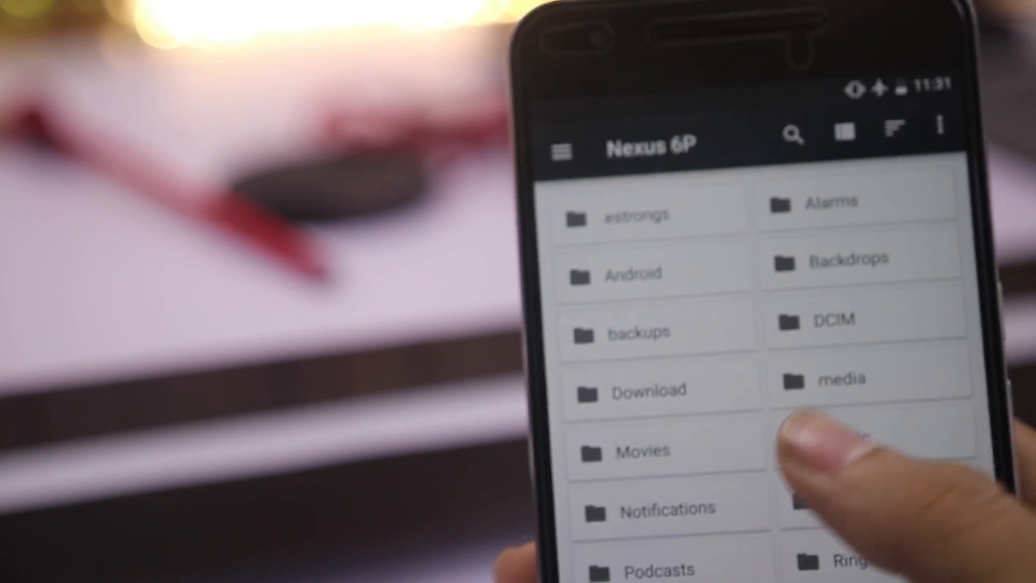
scroll("down", 3)
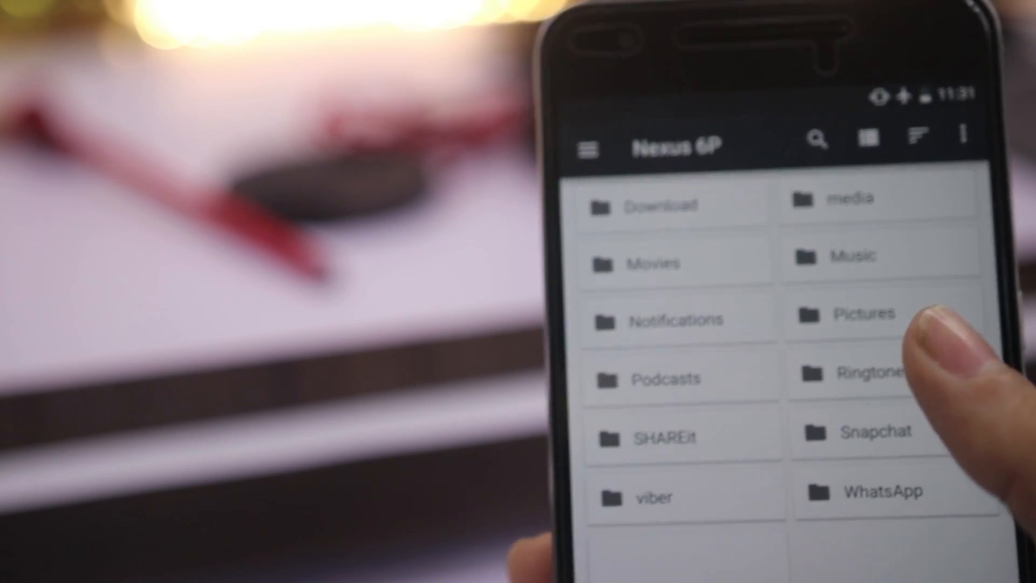
scroll("down", 3)
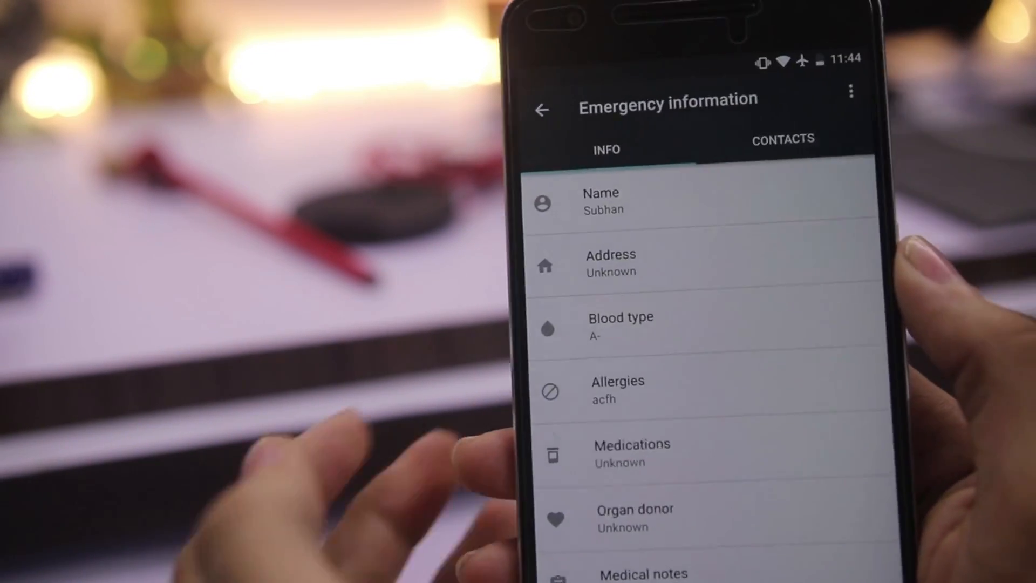
- Enter 'ttfddg' as medications, then show Emergency Information from the lock-screen dialer
left_click(617, 389)
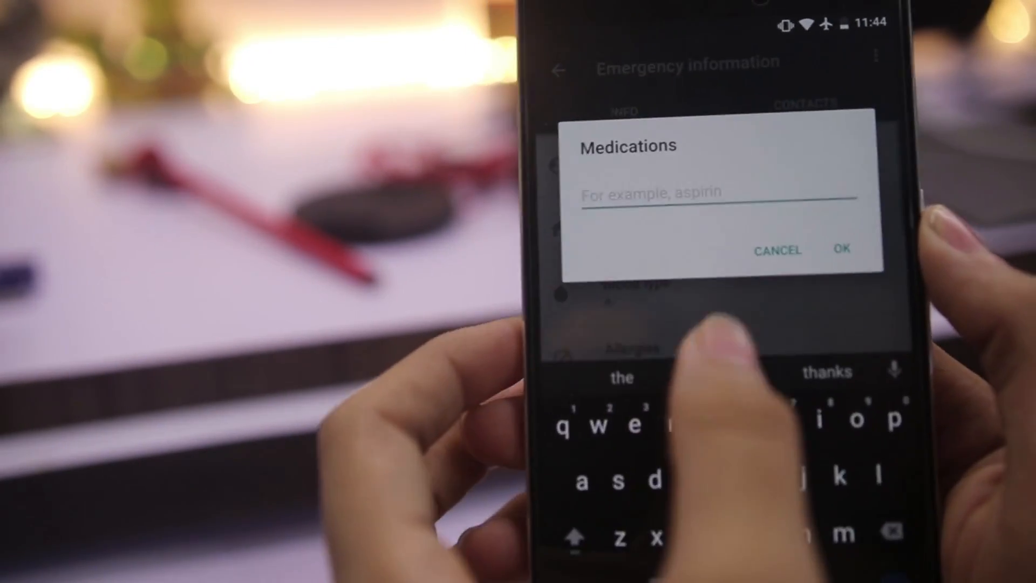
type("ttfddg")
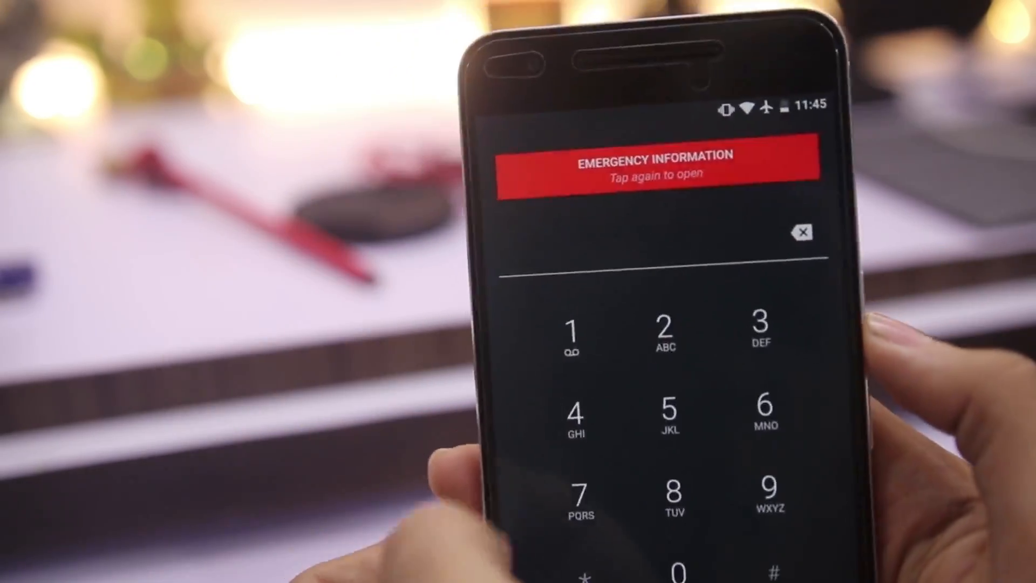
left_click(656, 164)
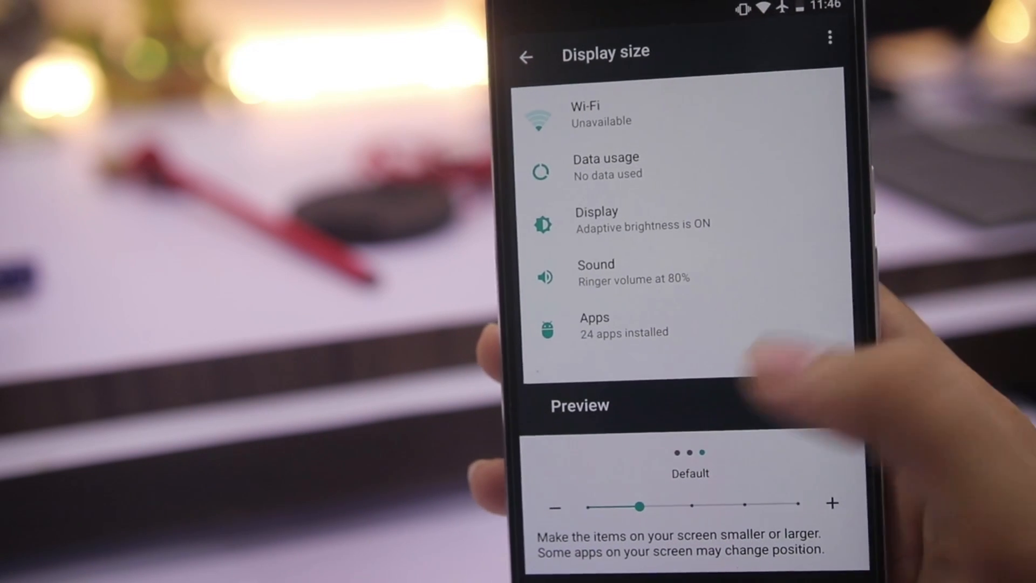
- Drag the Display size slider to enlarge on-screen items from Default
left_click_drag(641, 506, 687, 492)
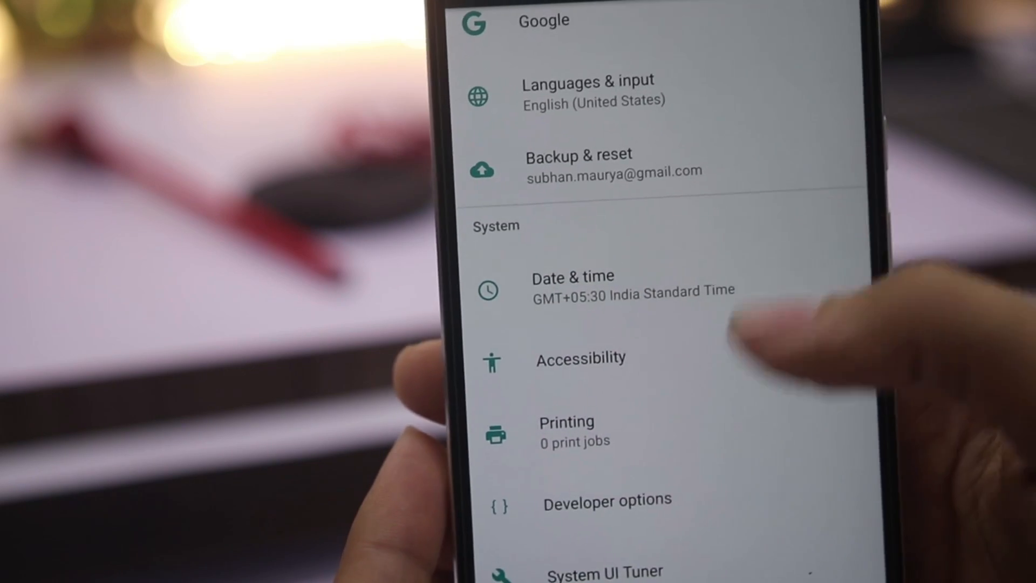
- Open System UI Tuner from the System section and dismiss the warning with GOT IT
left_click(602, 570)
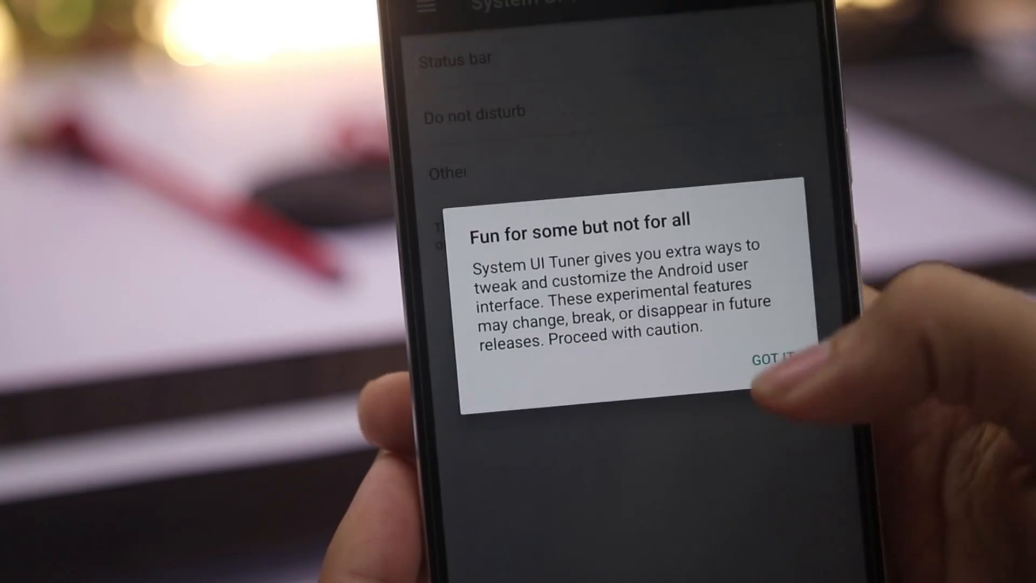
left_click(776, 359)
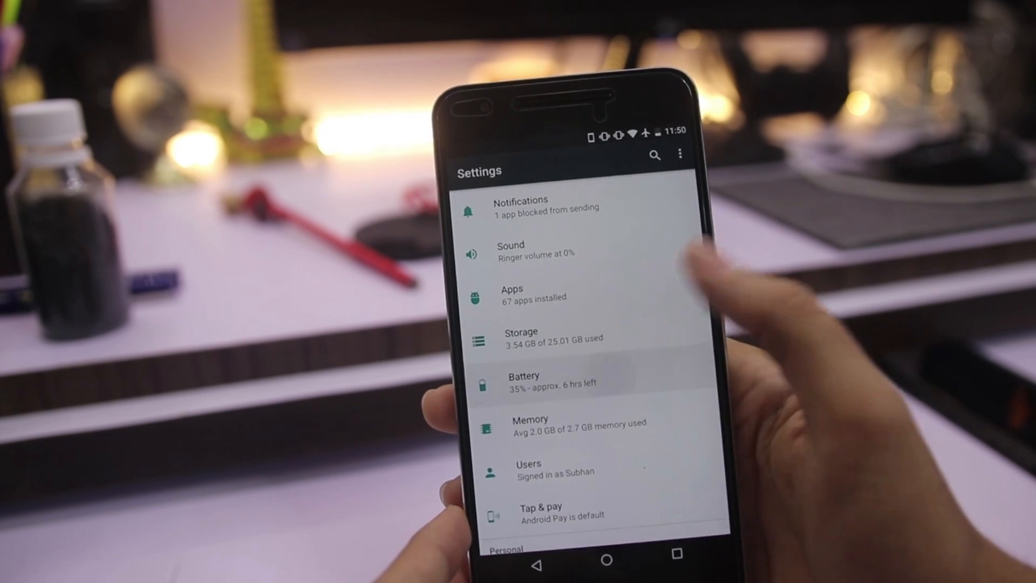
- Open Battery from the main Settings list
left_click(524, 380)
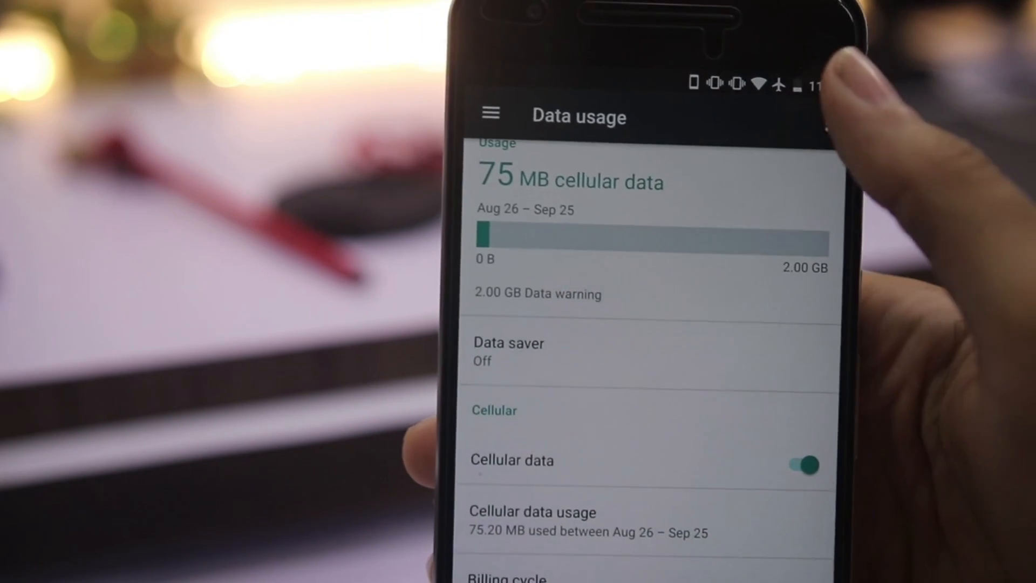
- Open Data saver from the Data usage page
left_click(509, 351)
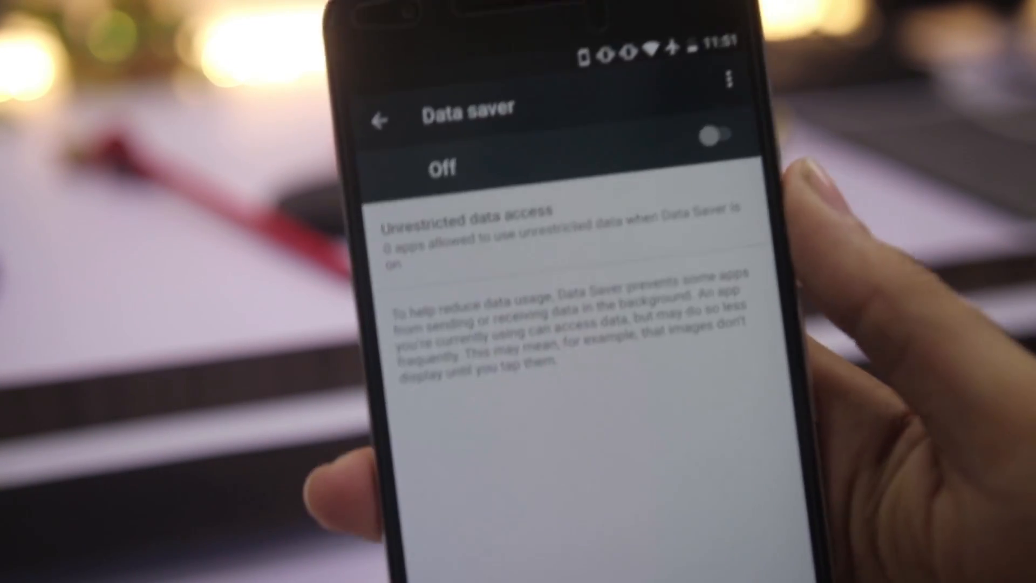